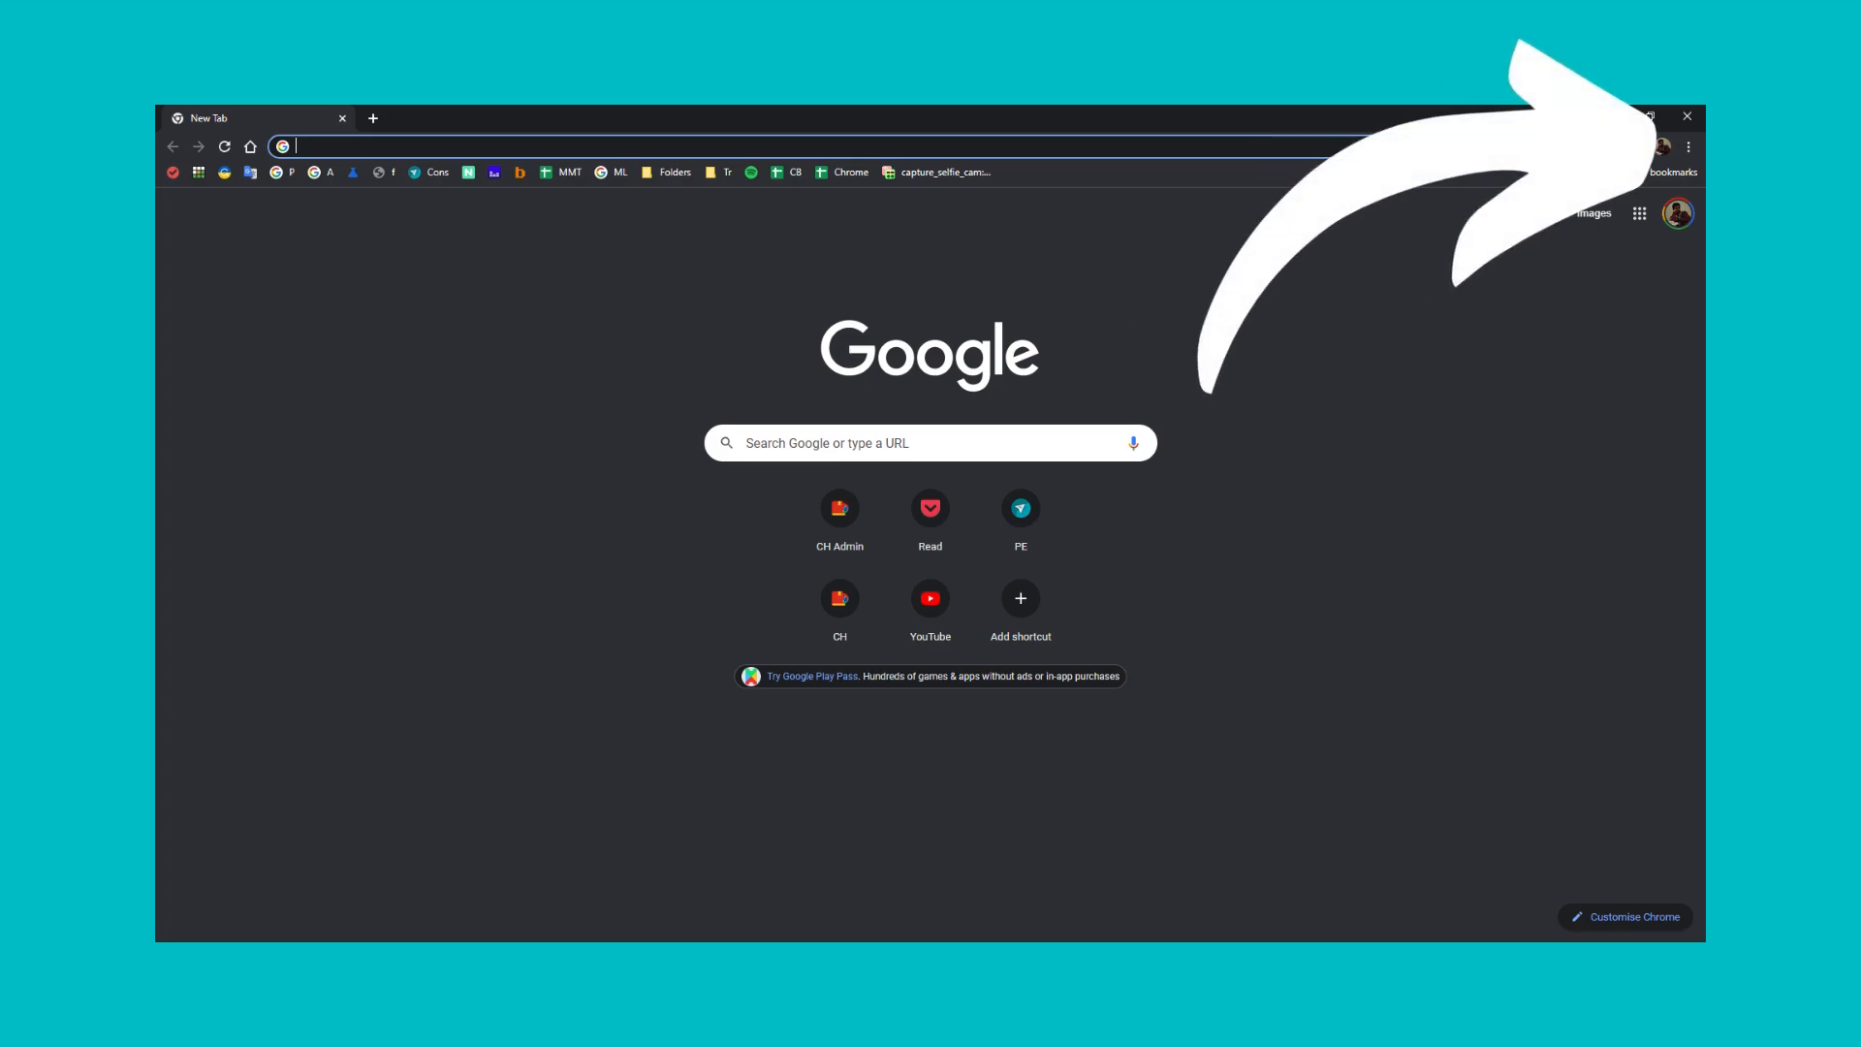
# - Open Chrome's Settings page from the browser menu
pyautogui.click(1688, 147)
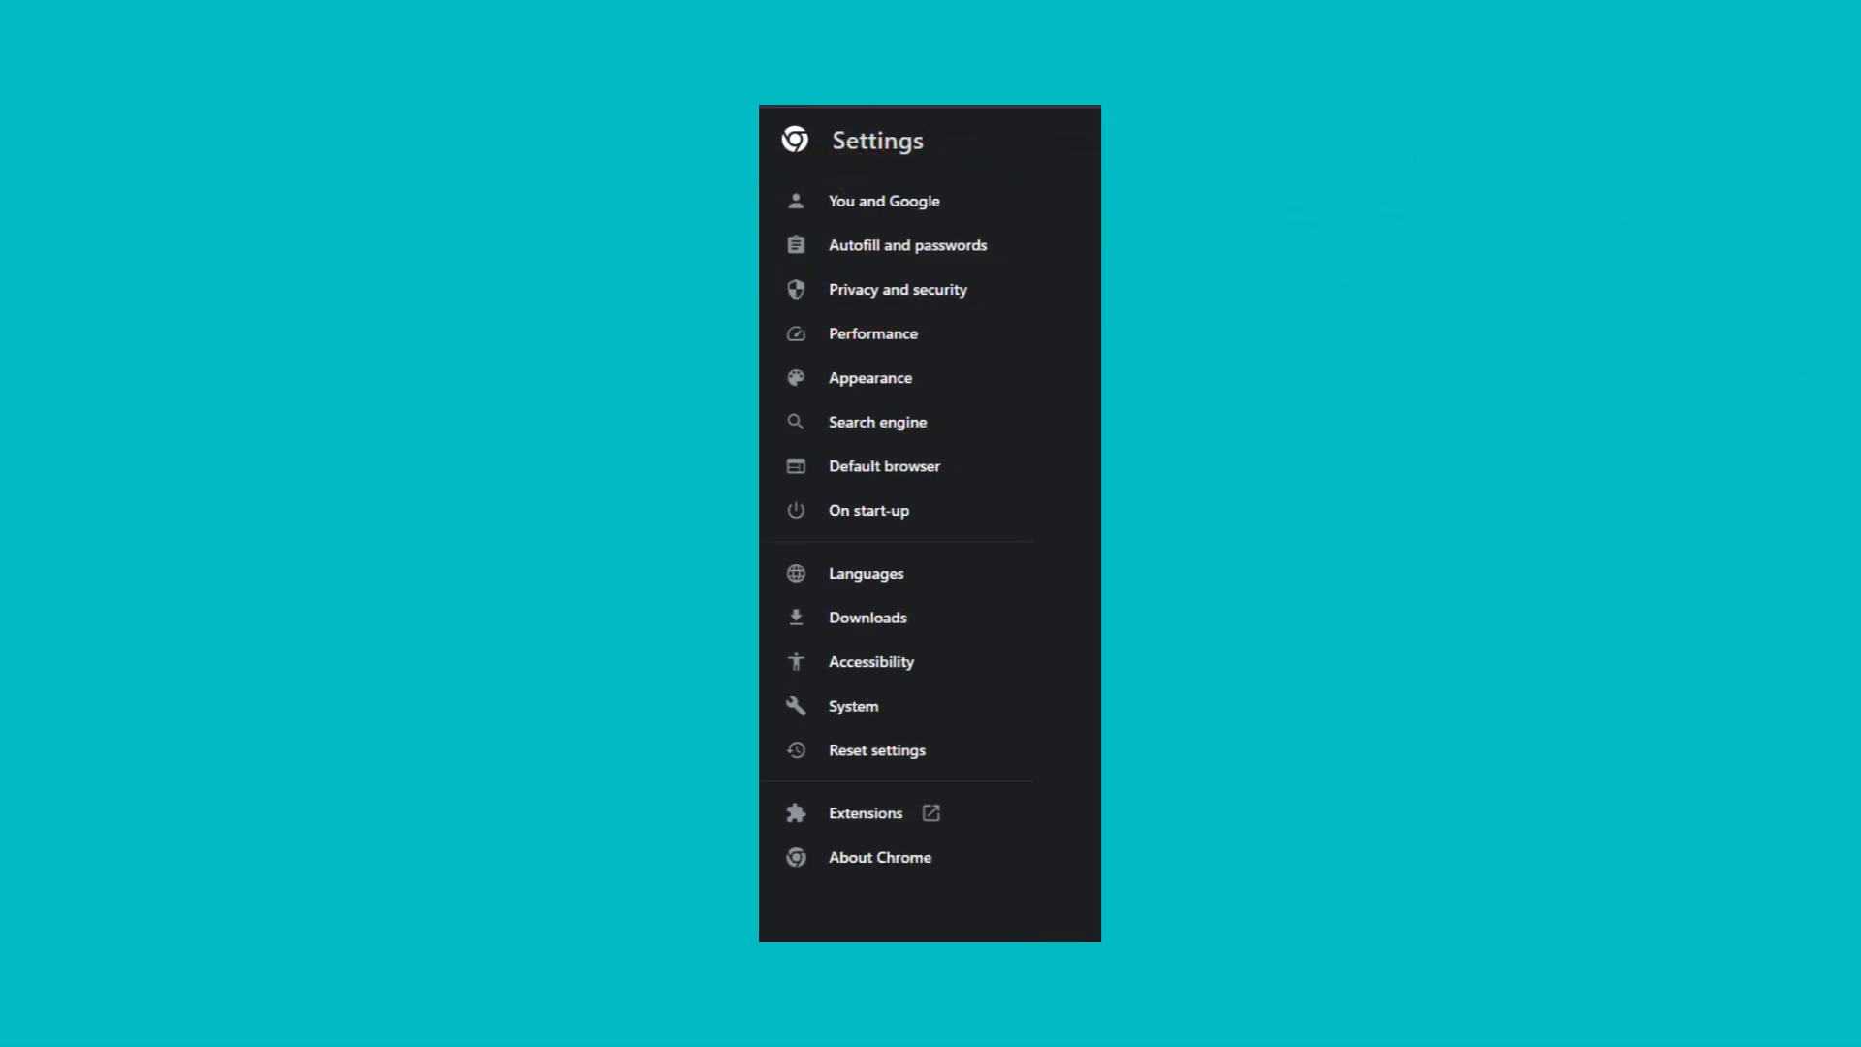
pyautogui.click(907, 244)
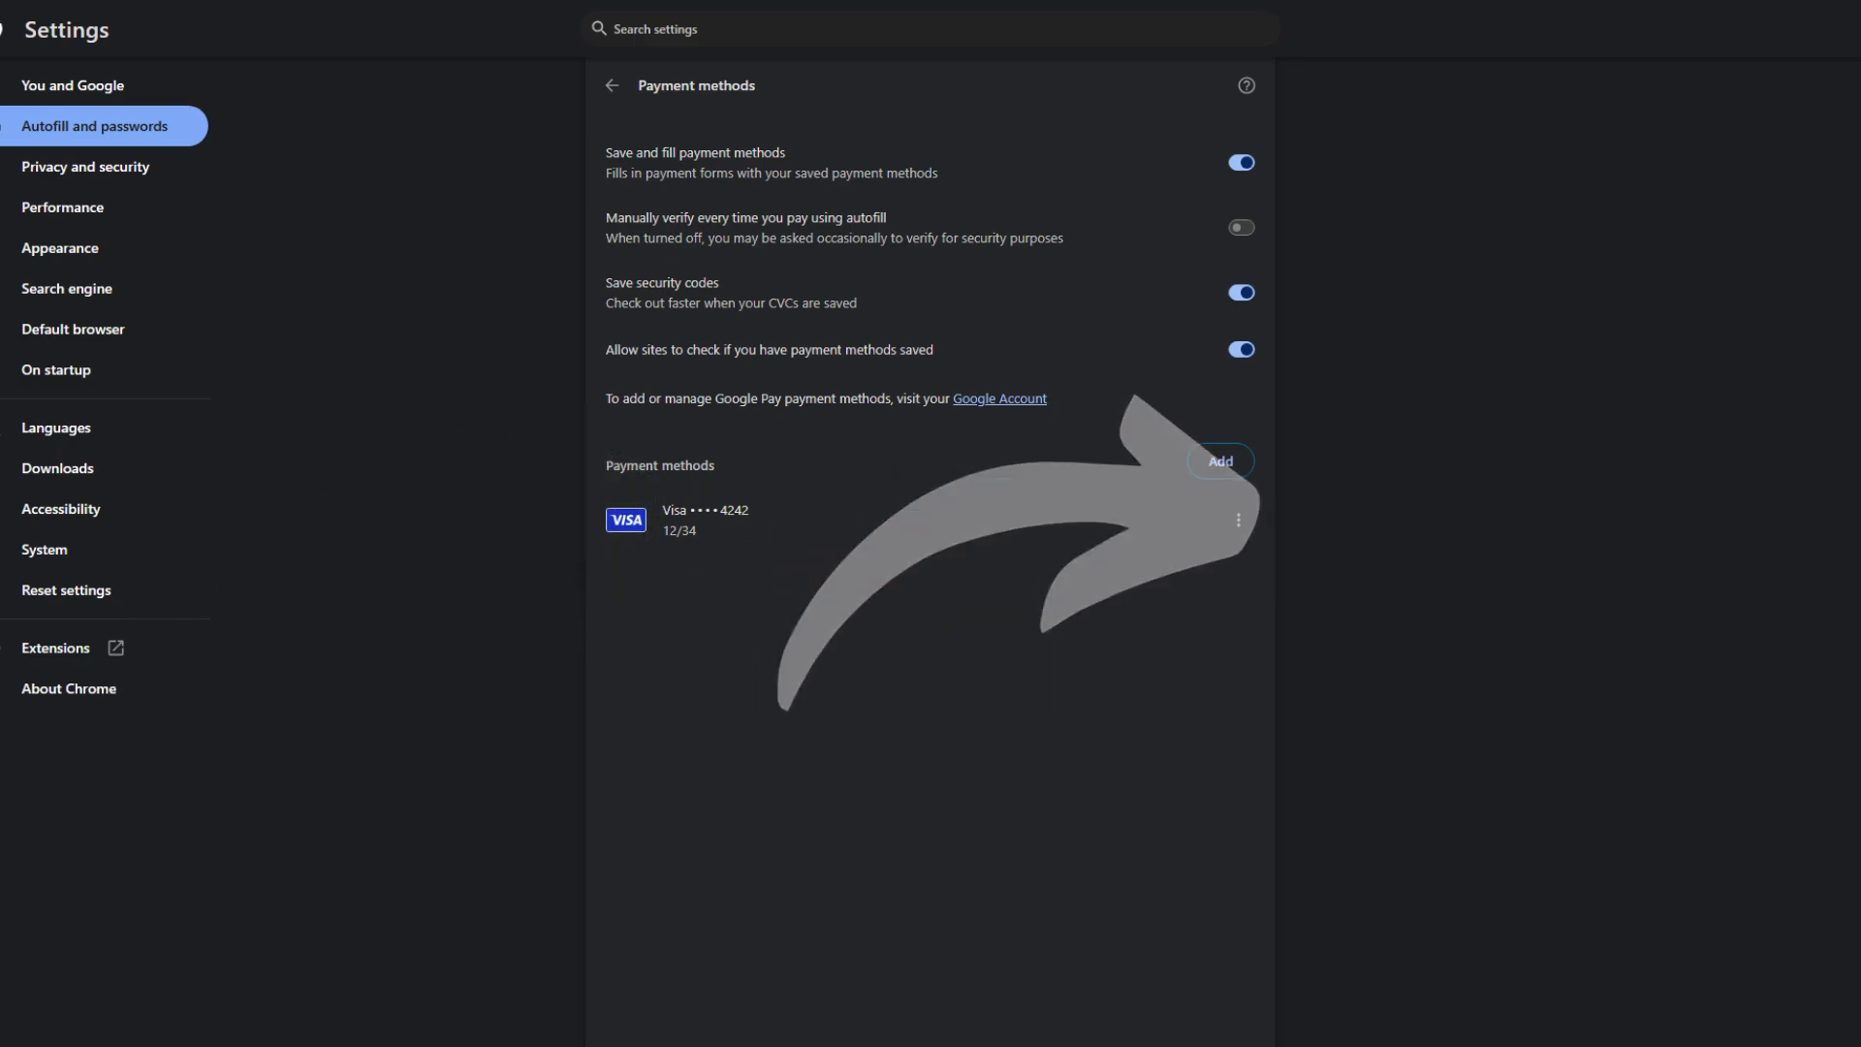
# - Open the Edit/Delete options menu for the saved Visa card ending 4242
pyautogui.click(1239, 519)
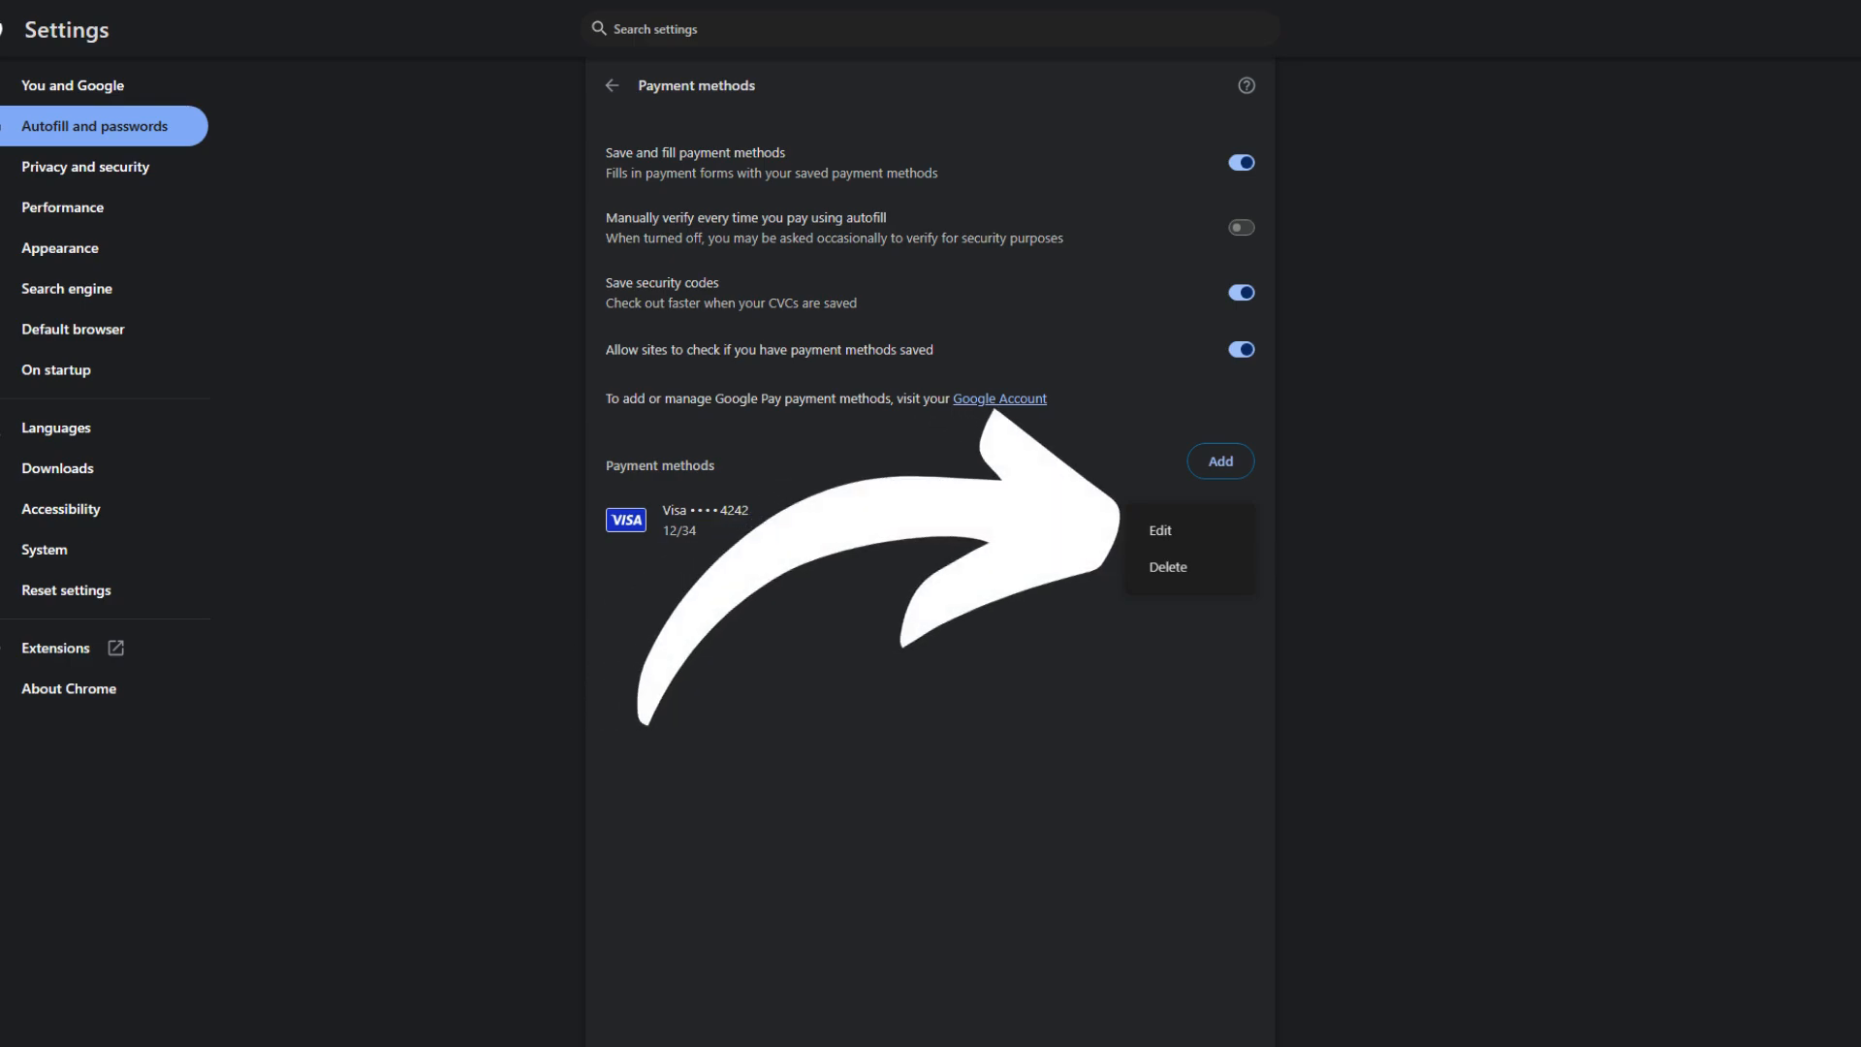